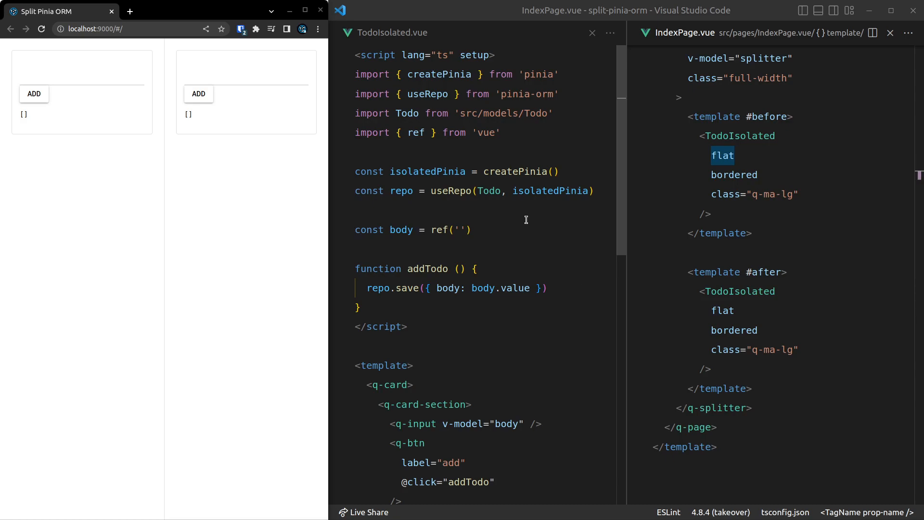
{"action": "mouse_move", "coordinate": [542, 220]}
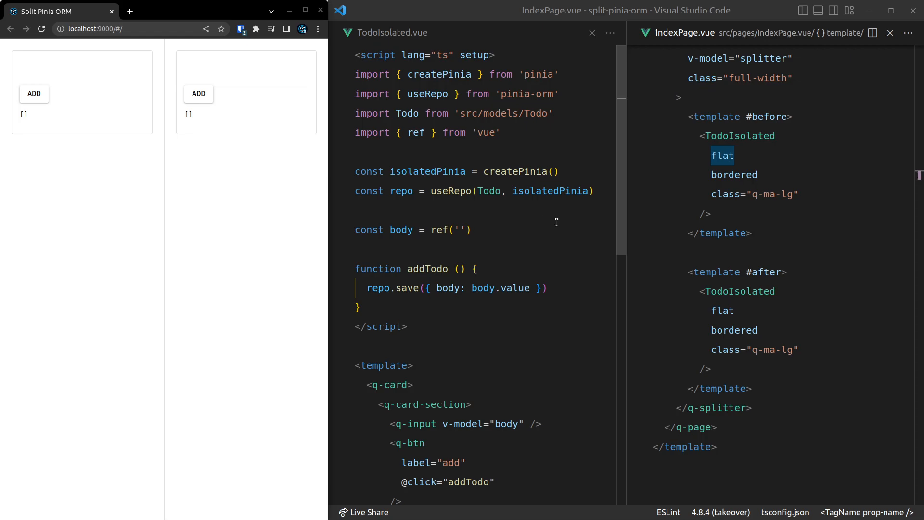
{"action": "mouse_move", "coordinate": [567, 171]}
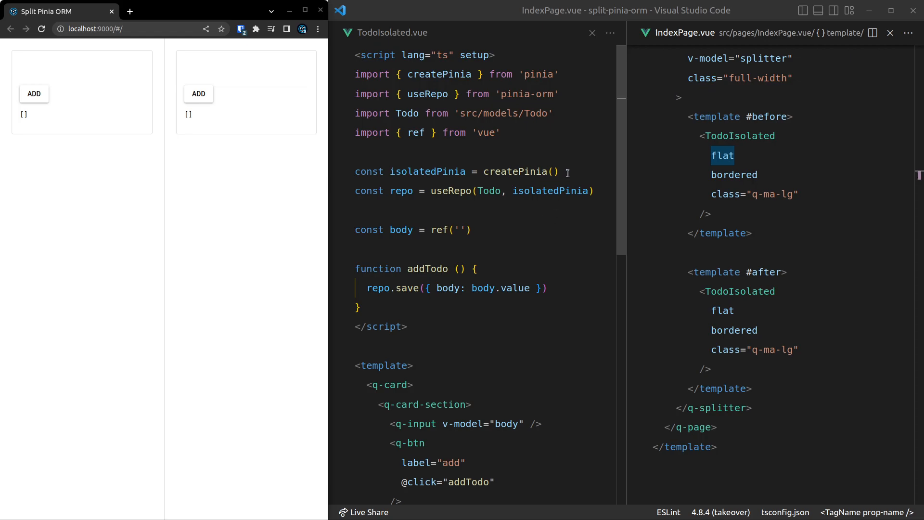
Select the 'const isolatedPinia = createPinia()' line and bring up the project's file tree.
{"action": "triple_click", "coordinate": [457, 171]}
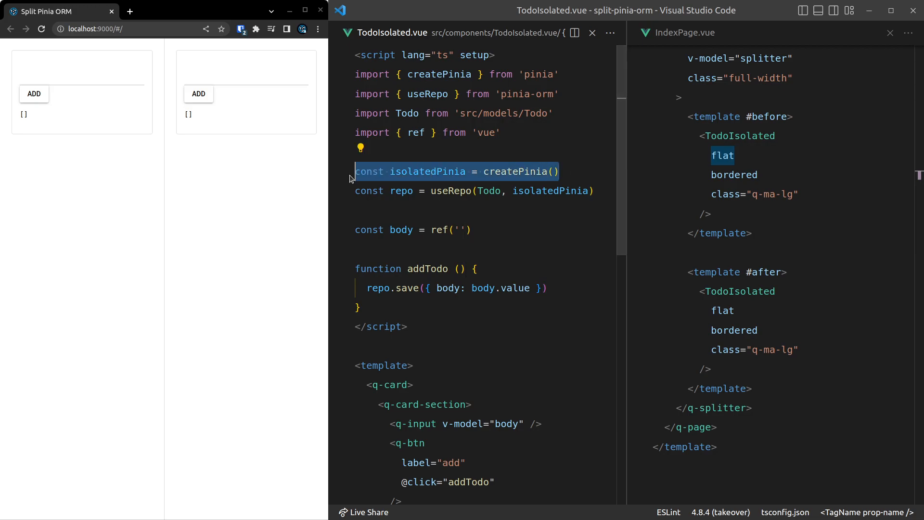
{"action": "mouse_move", "coordinate": [596, 162]}
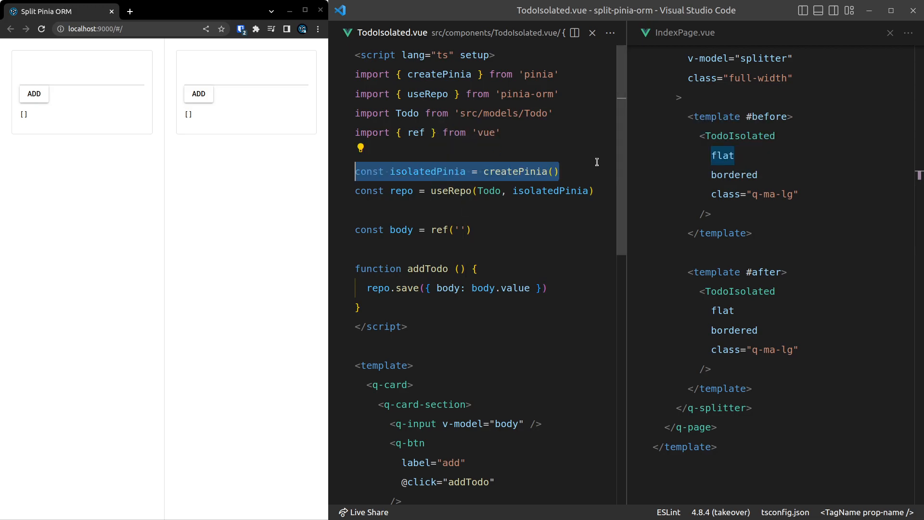
{"action": "key", "text": "Ctrl+p"}
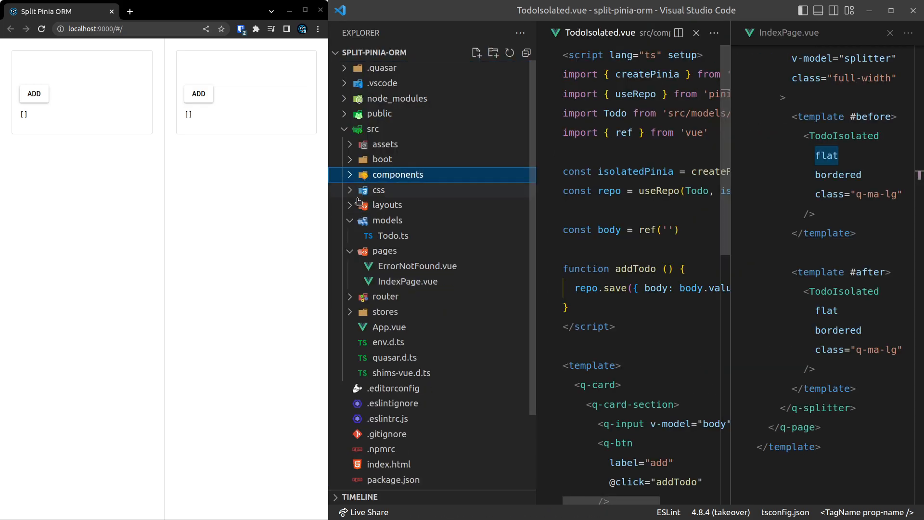
Collapse pages and open src/stores/index.ts to view the app-wide createPinia() call.
{"action": "left_click", "coordinate": [384, 235]}
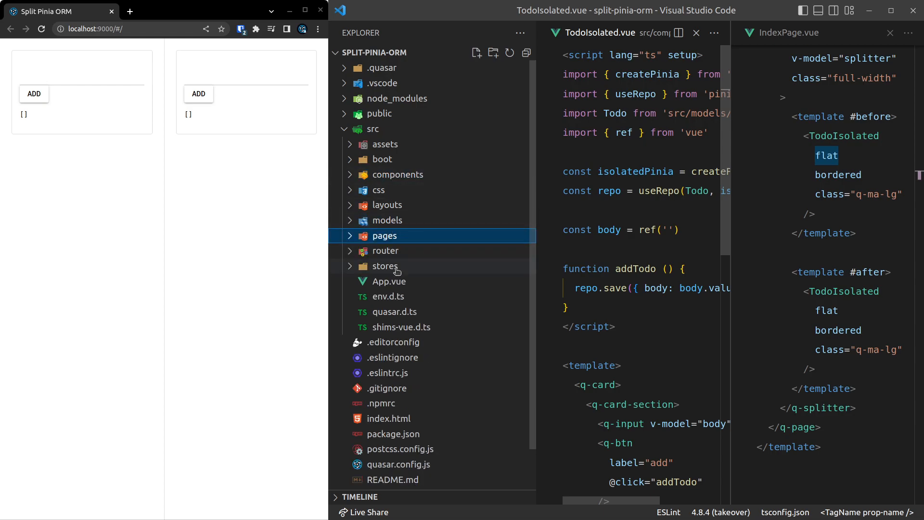
{"action": "left_click", "coordinate": [385, 266]}
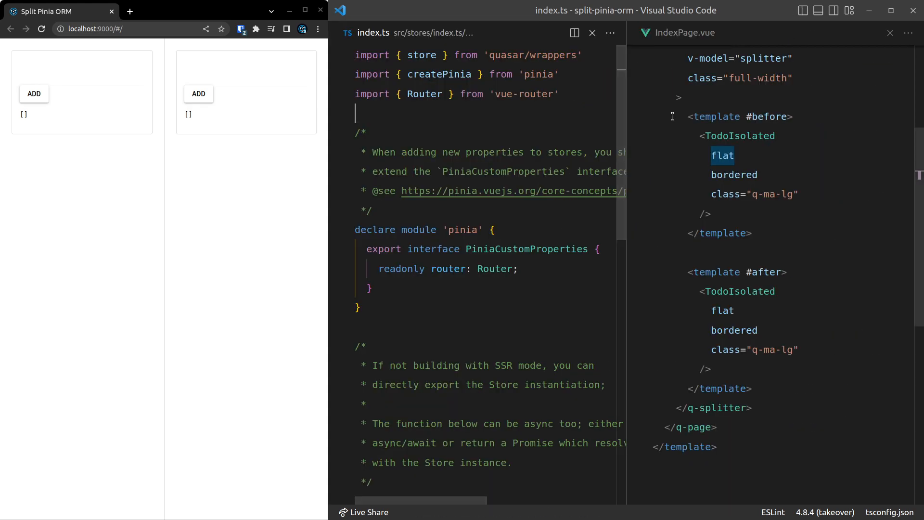
{"action": "scroll", "scroll_direction": "down", "scroll_amount": 3}
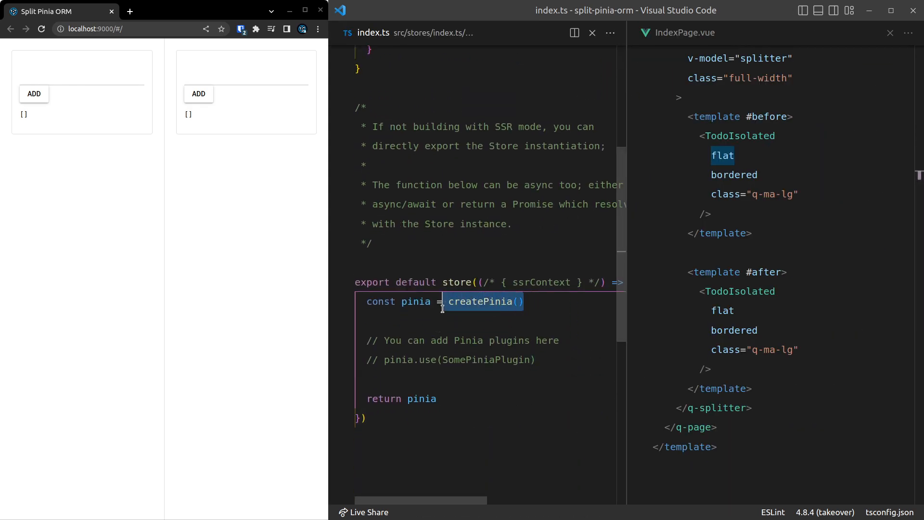
{"action": "left_click", "coordinate": [536, 301]}
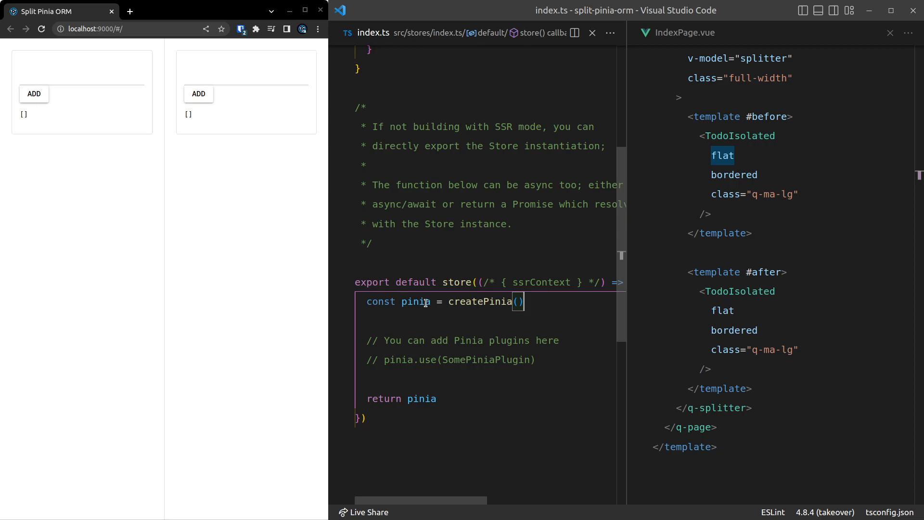
{"action": "mouse_move", "coordinate": [570, 289]}
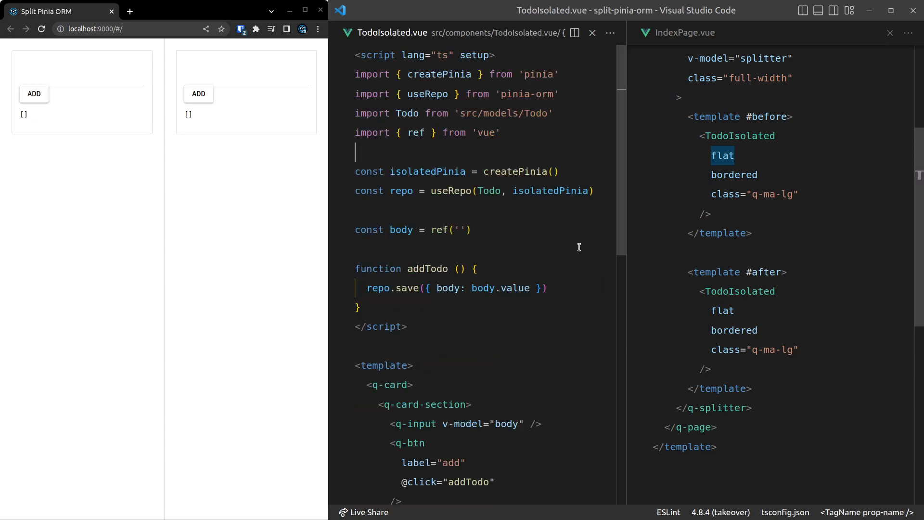
Rename isolatedPinia to isolatedPiniaStore and retype the useRepo argument as ', isolatedPiniaStore'.
{"action": "double_click", "coordinate": [428, 172]}
{"action": "type", "text": "Store"}
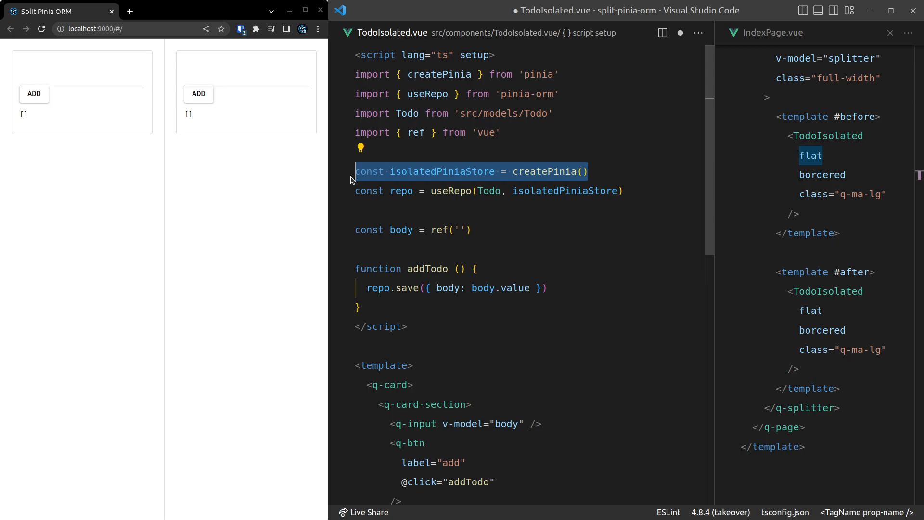
{"action": "left_click", "coordinate": [624, 191]}
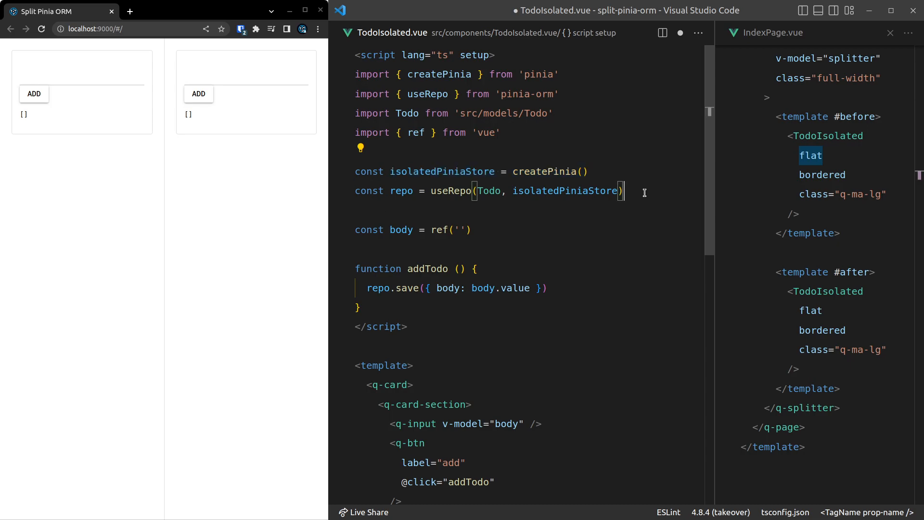
{"action": "double_click", "coordinate": [451, 191]}
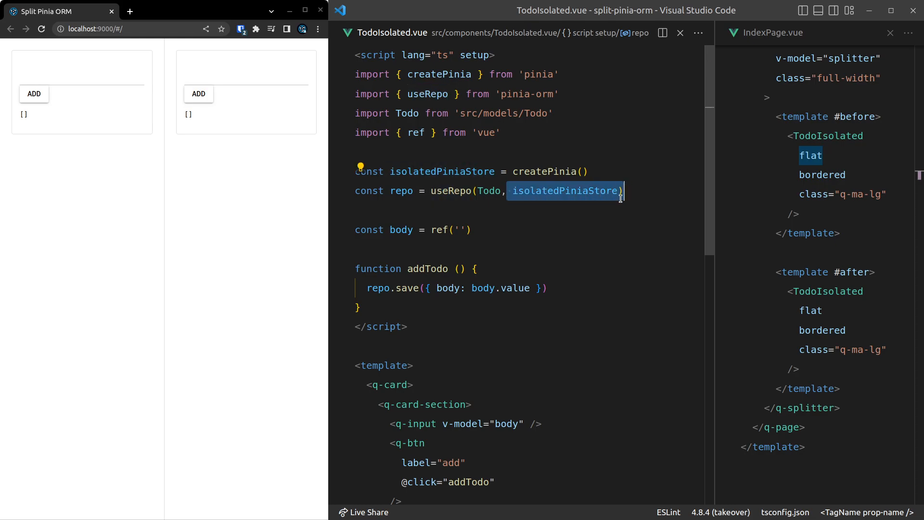
{"action": "key", "text": "Delete"}
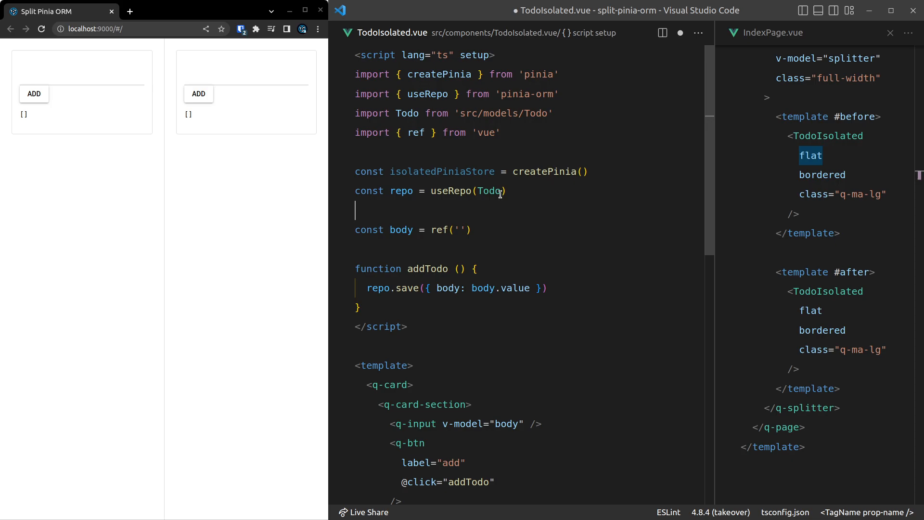
{"action": "type", "text": ", isolatedPiniaStore"}
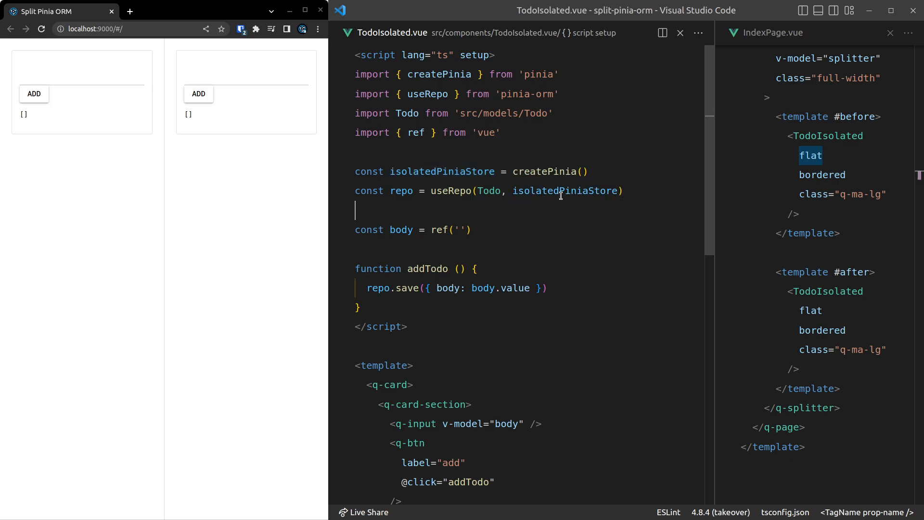
{"action": "double_click", "coordinate": [451, 191]}
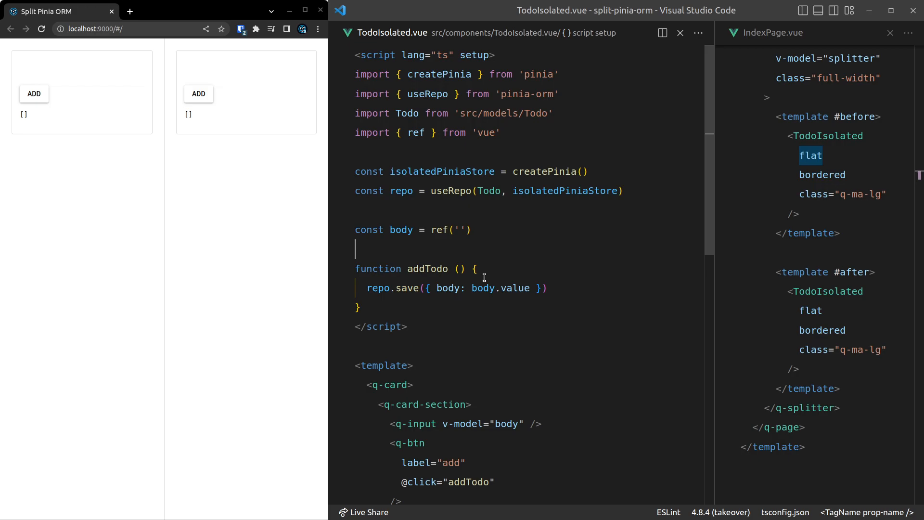
{"action": "double_click", "coordinate": [401, 191]}
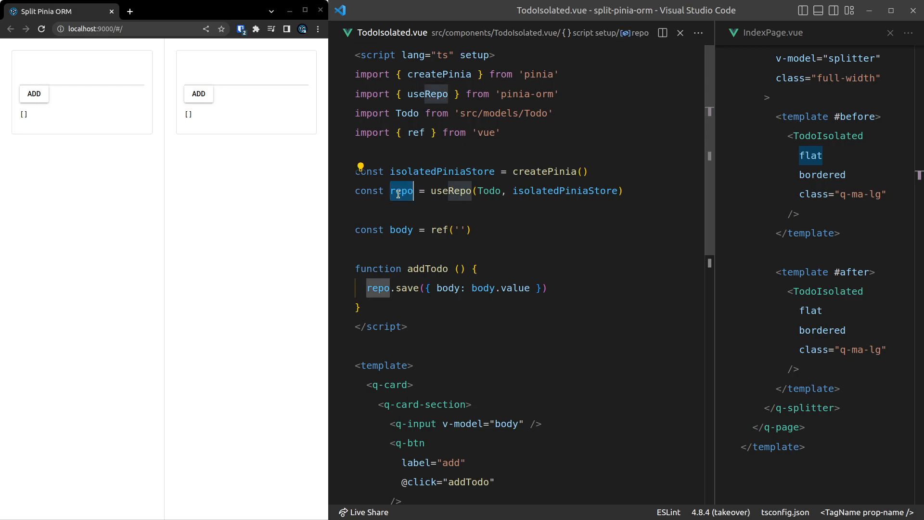
{"action": "double_click", "coordinate": [441, 171]}
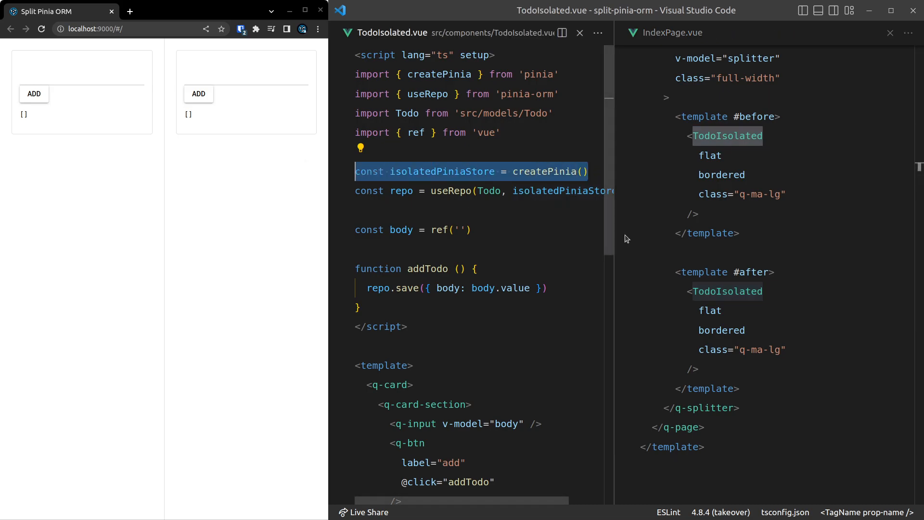
{"action": "left_click", "coordinate": [585, 171]}
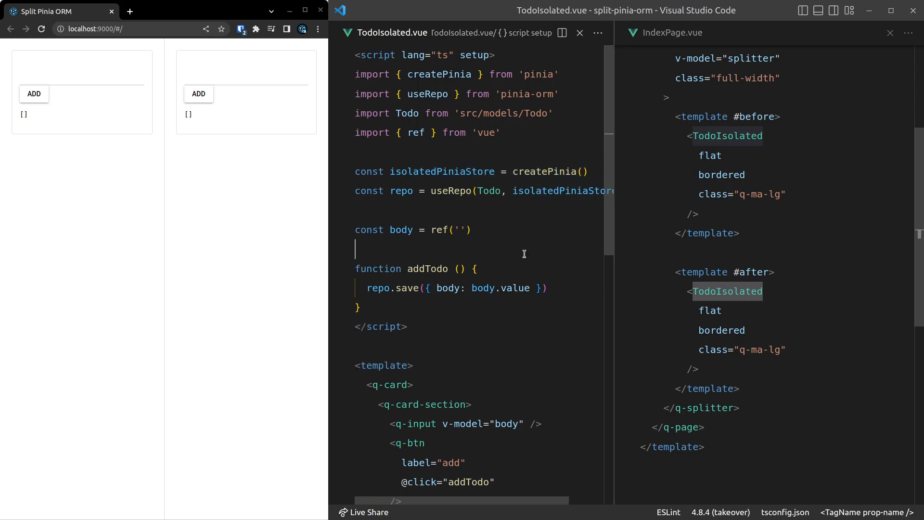
Add the todo 'fghf' in the left component, then add a todo to the right list.
{"action": "left_click", "coordinate": [76, 72]}
{"action": "type", "text": "d"}
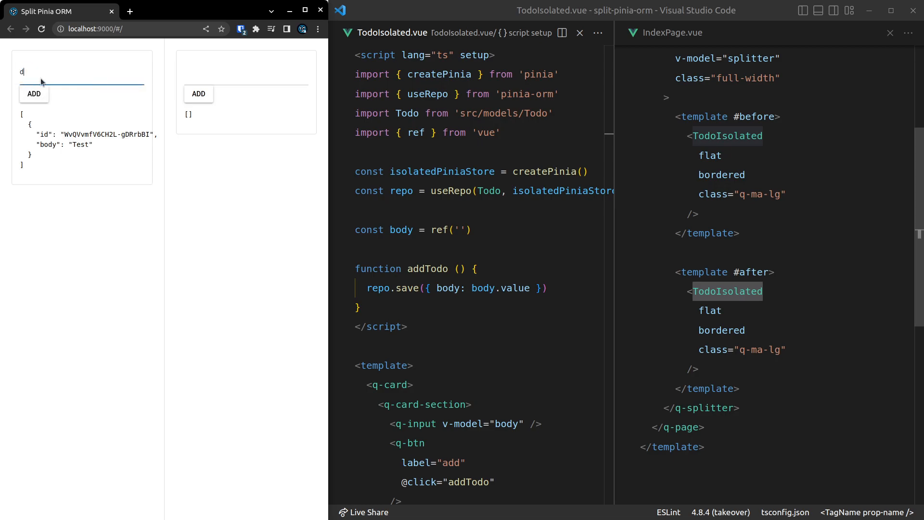
{"action": "type", "text": "fghf"}
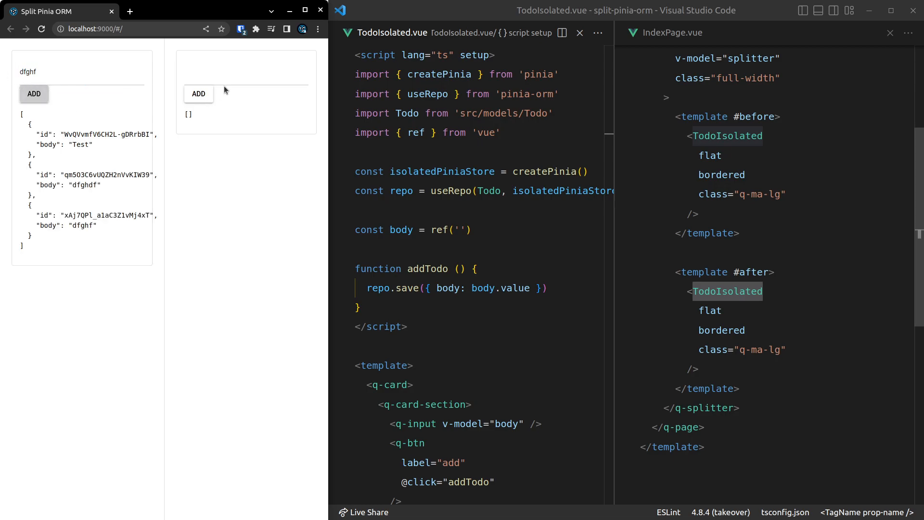
{"action": "left_click", "coordinate": [199, 94]}
{"action": "type", "text": "dfgh"}
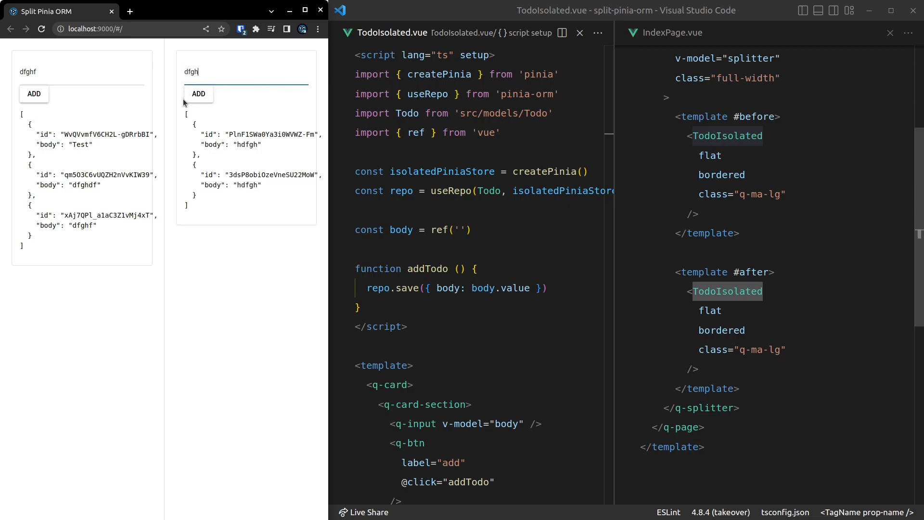
{"action": "left_click", "coordinate": [198, 94]}
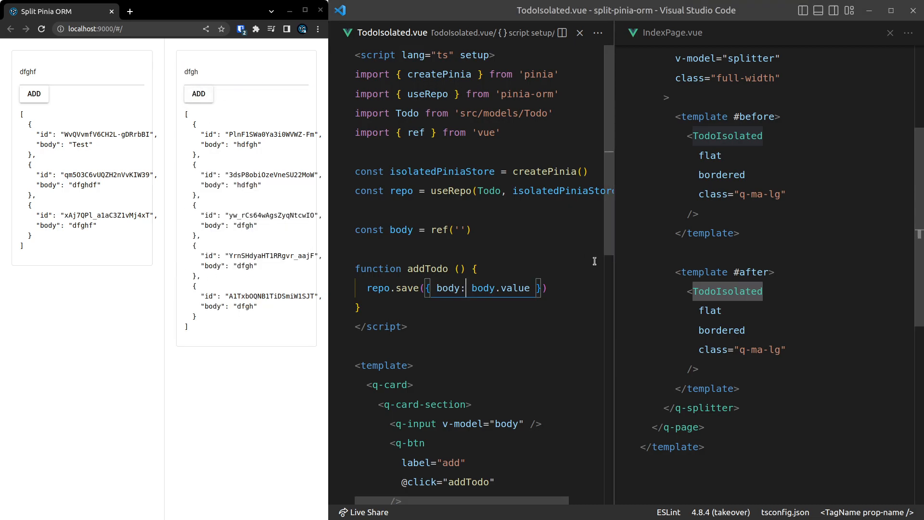